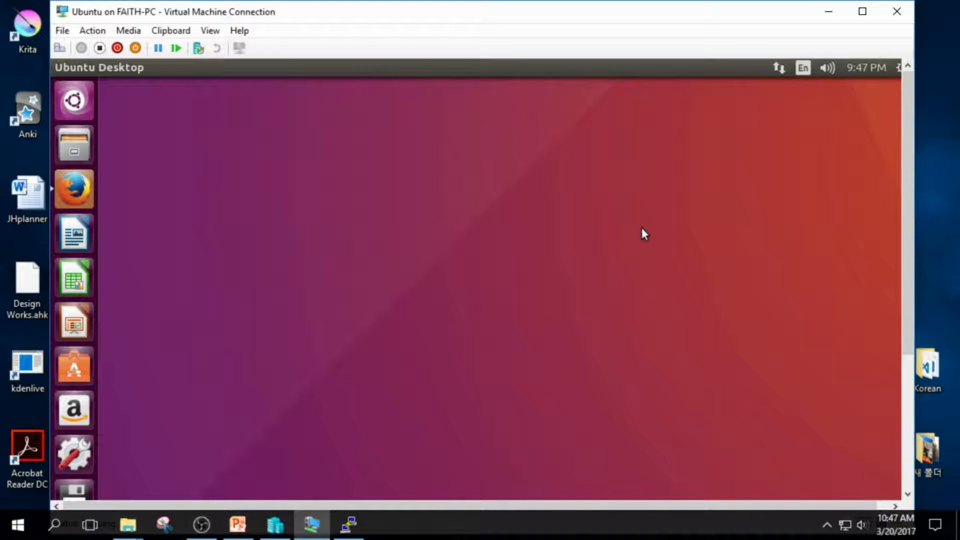
pyautogui.moveTo(166, 235)
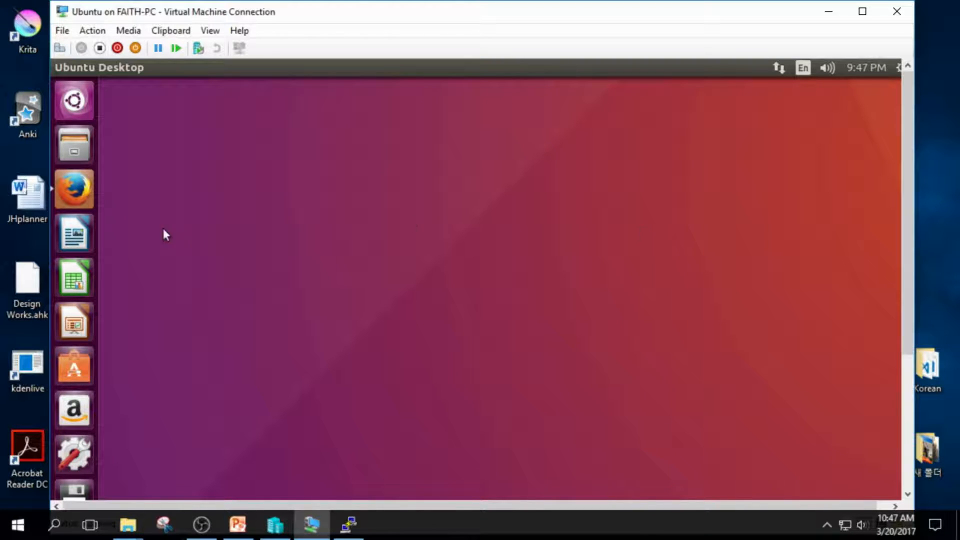
# Launch Firefox to check nodejs.org for the v6.10.0 LTS Linux download
pyautogui.click(73, 188)
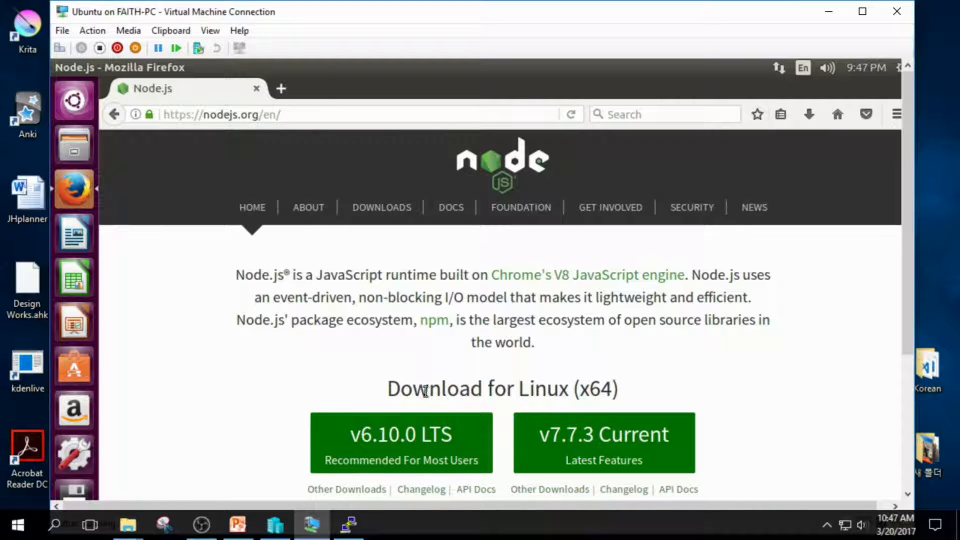
pyautogui.moveTo(441, 422)
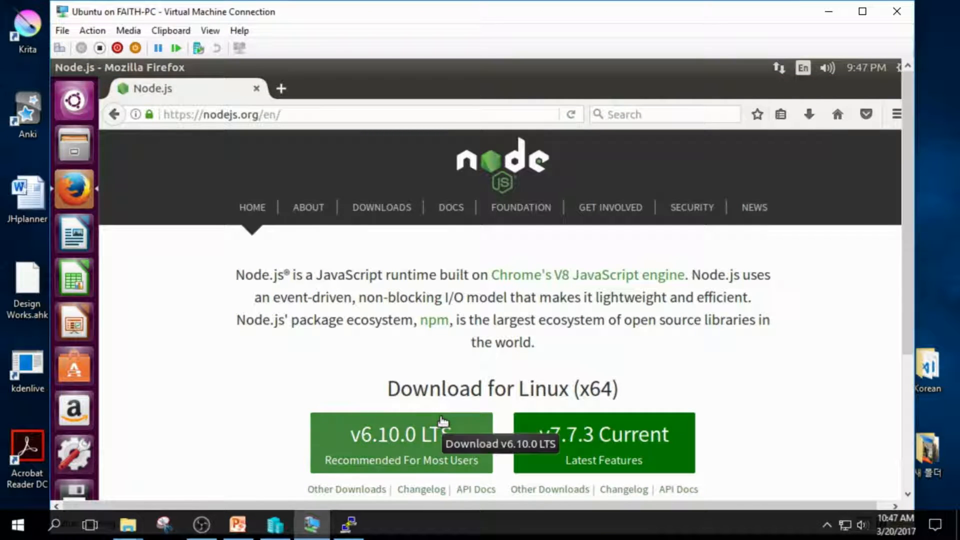
pyautogui.moveTo(436, 382)
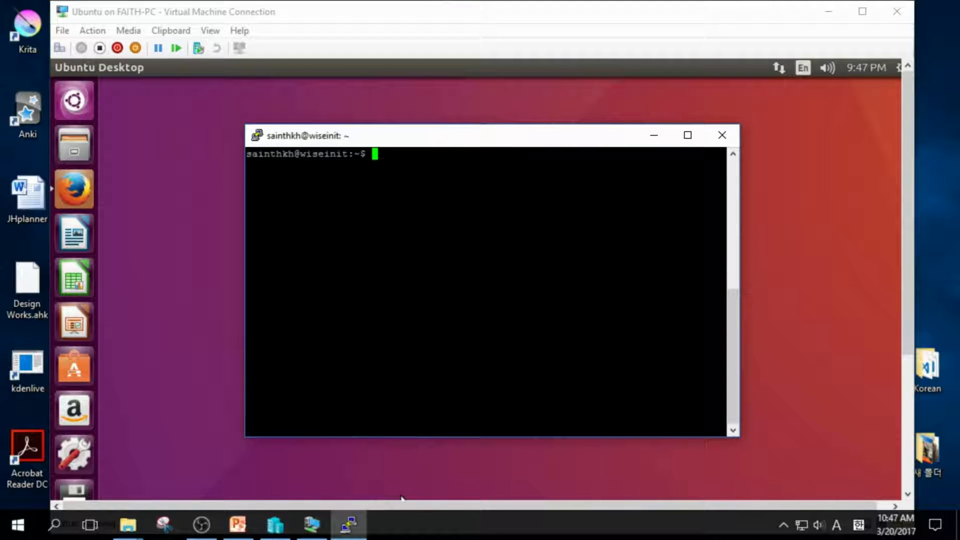
# Close the extra shell window and launch Terminal by searching 'terminal' in the Dash
pyautogui.click(721, 135)
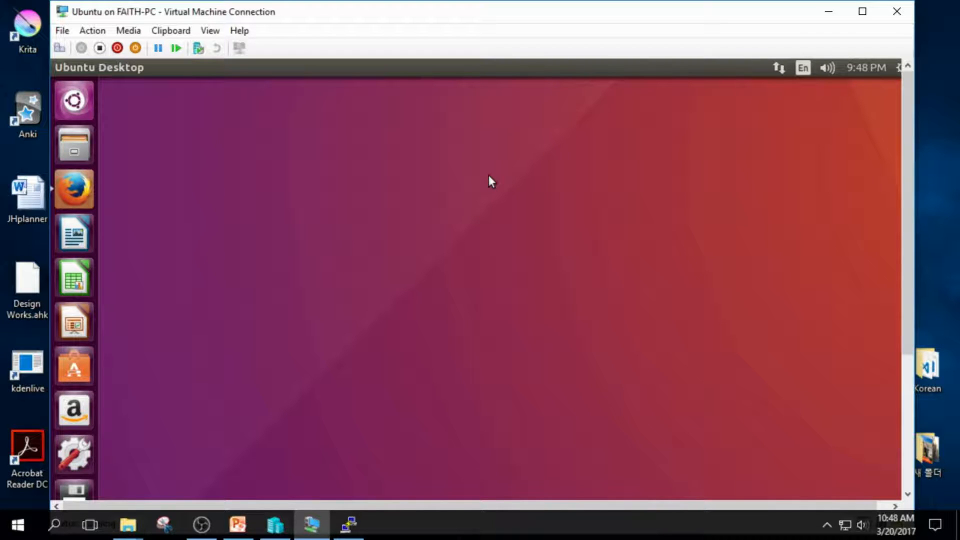
pyautogui.press('ctrl+alt+t')
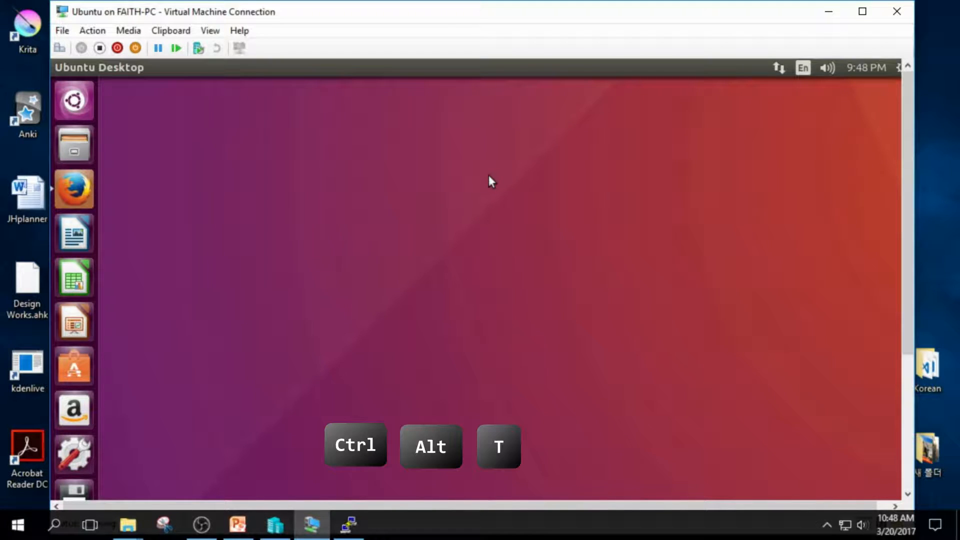
pyautogui.press('Ctrl+Alt+T')
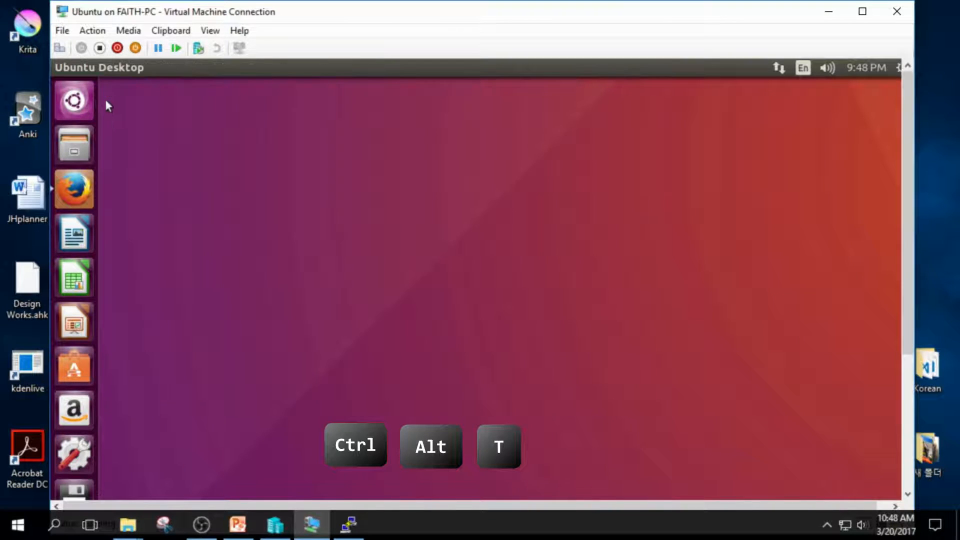
pyautogui.click(74, 100)
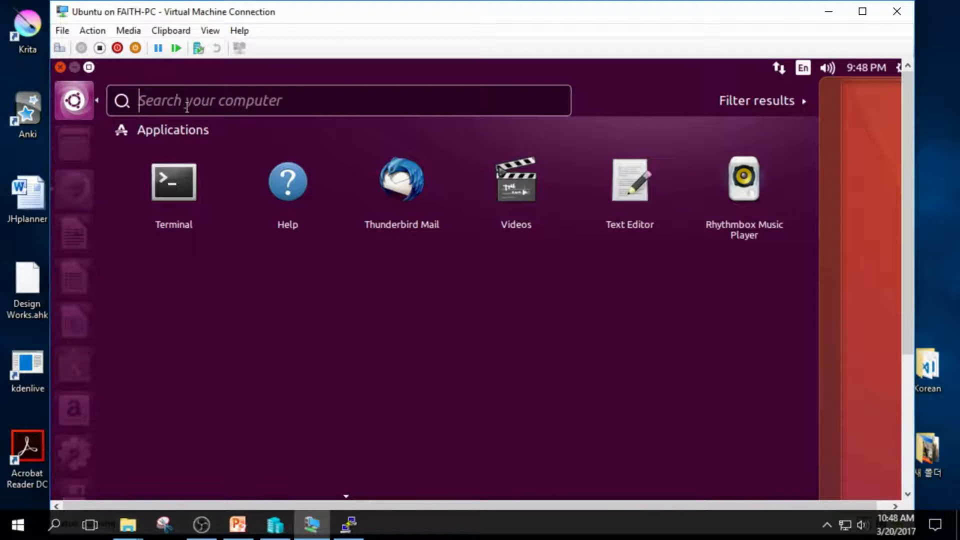
pyautogui.write('termi')
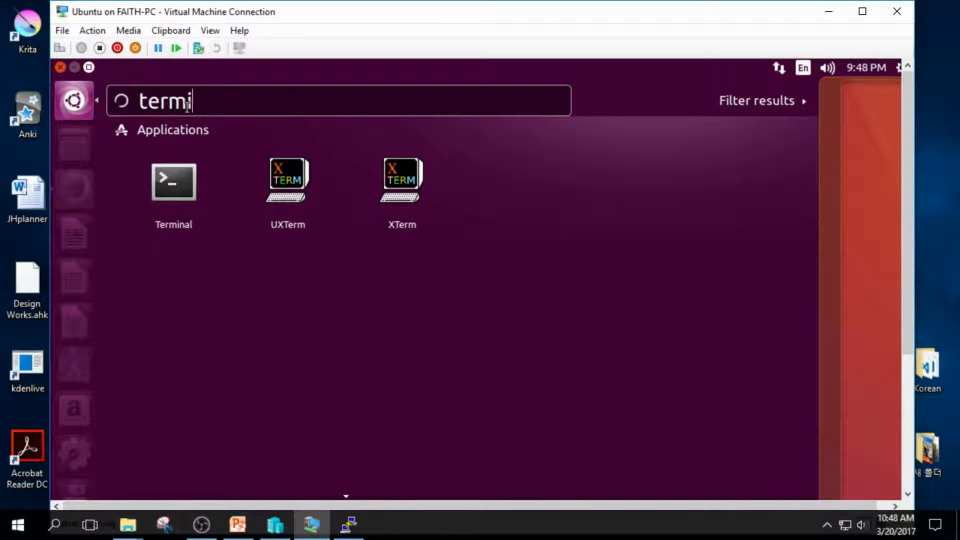
pyautogui.write('nal')
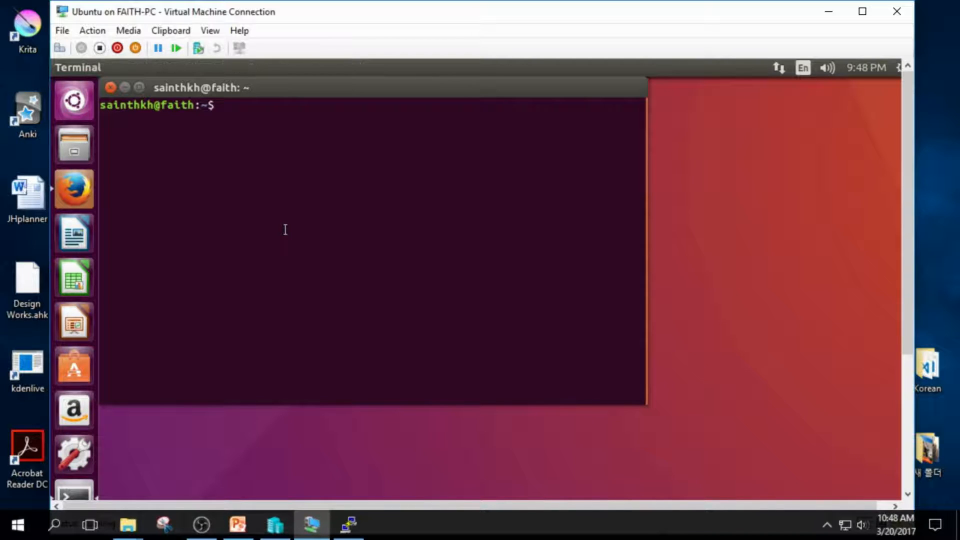
# Install curl with 'sudo apt install curl', supplying the sudo password
pyautogui.write('su')
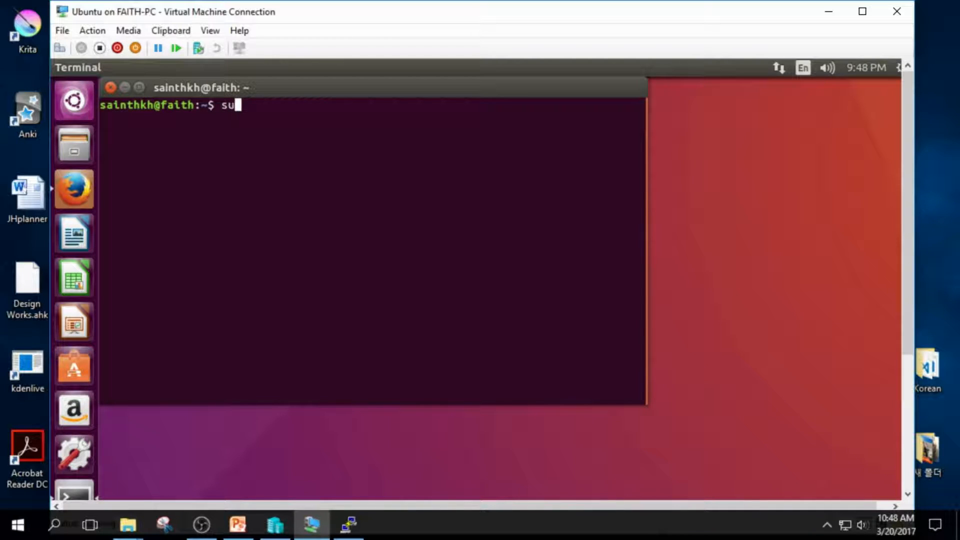
pyautogui.write('do apt')
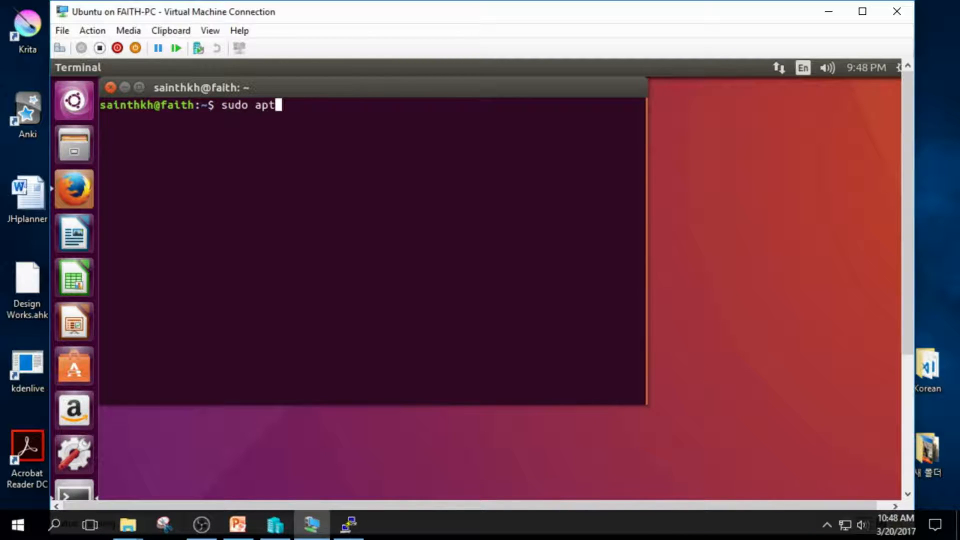
pyautogui.write('inst')
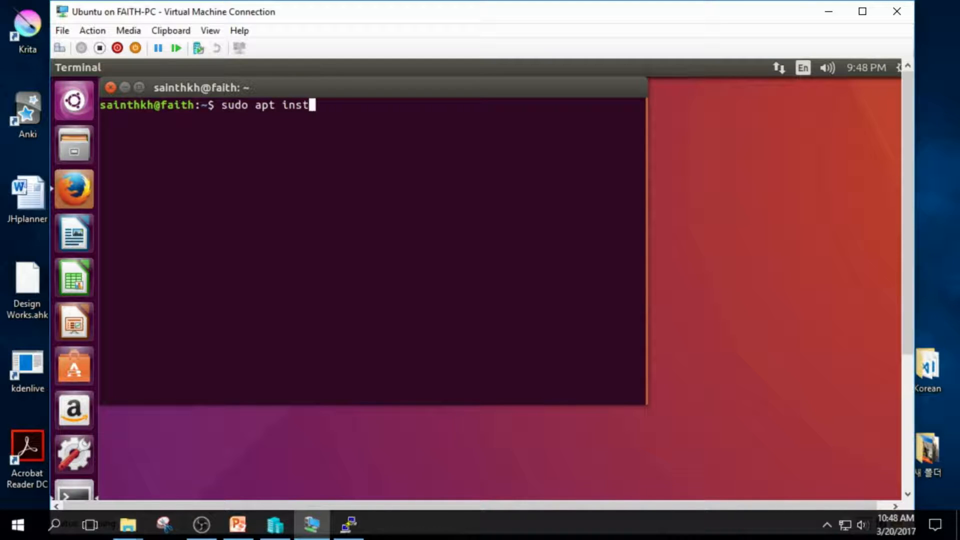
pyautogui.write('all curl')
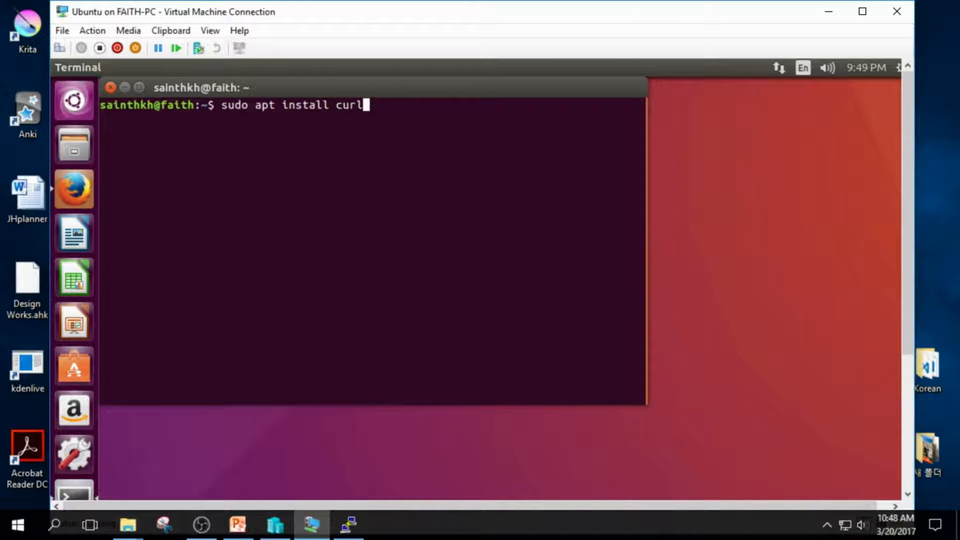
pyautogui.press('Return')
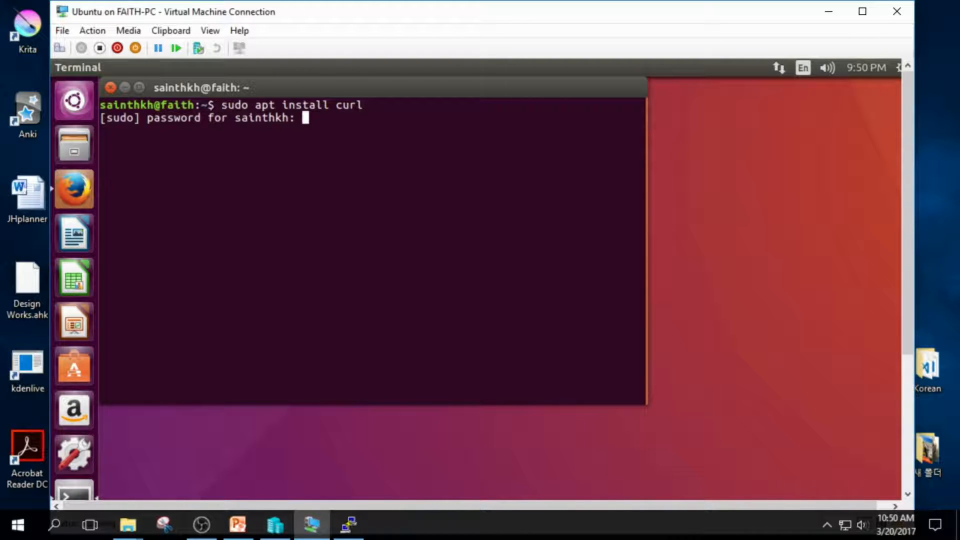
pyautogui.press('Return')
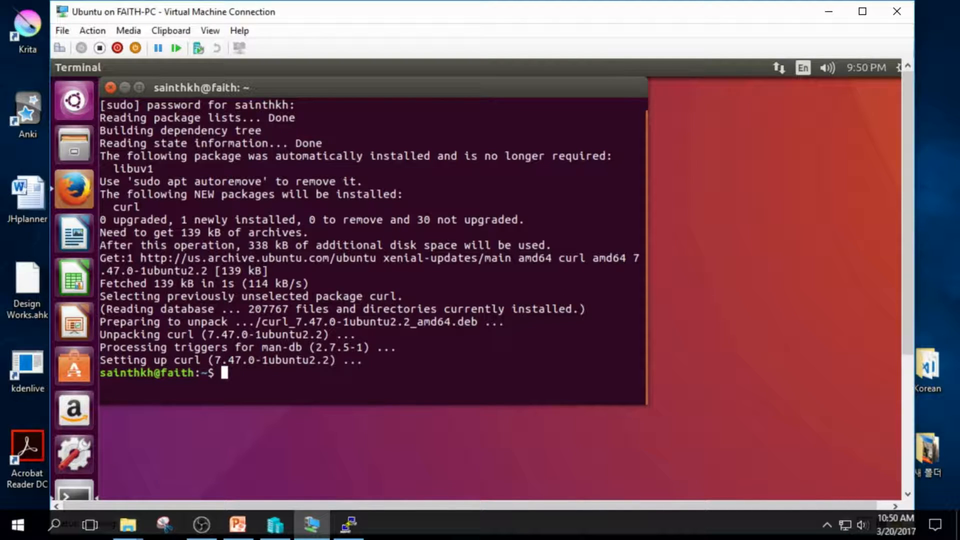
pyautogui.write('curl -')
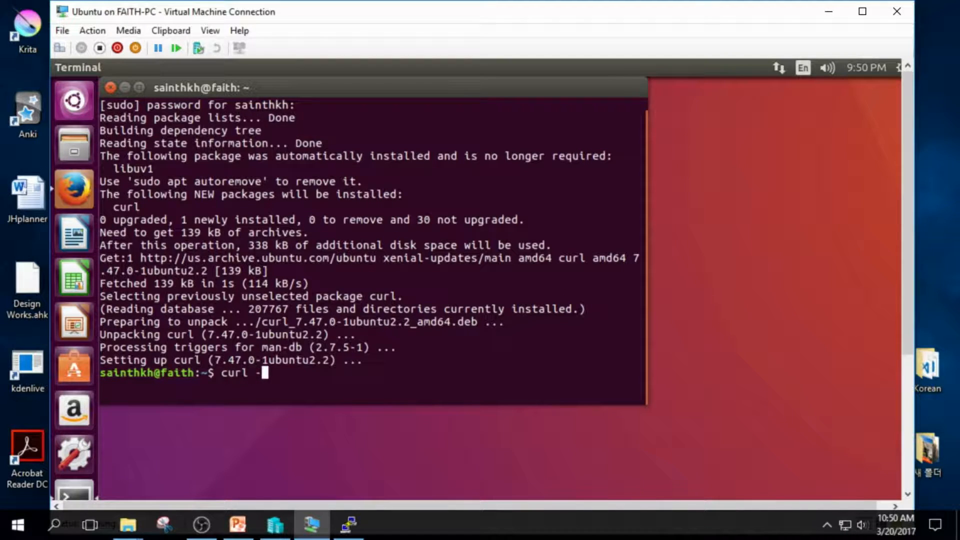
pyautogui.write('s')
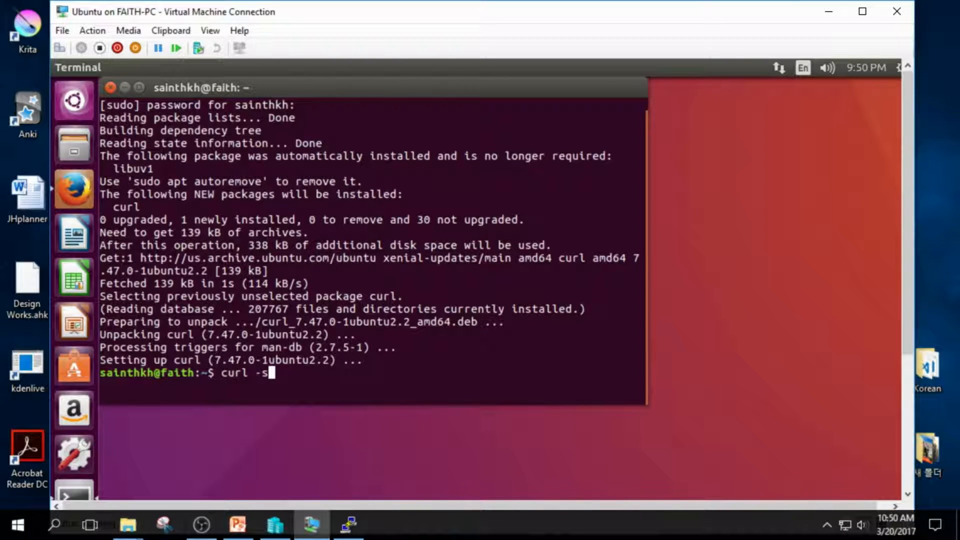
pyautogui.write('L')
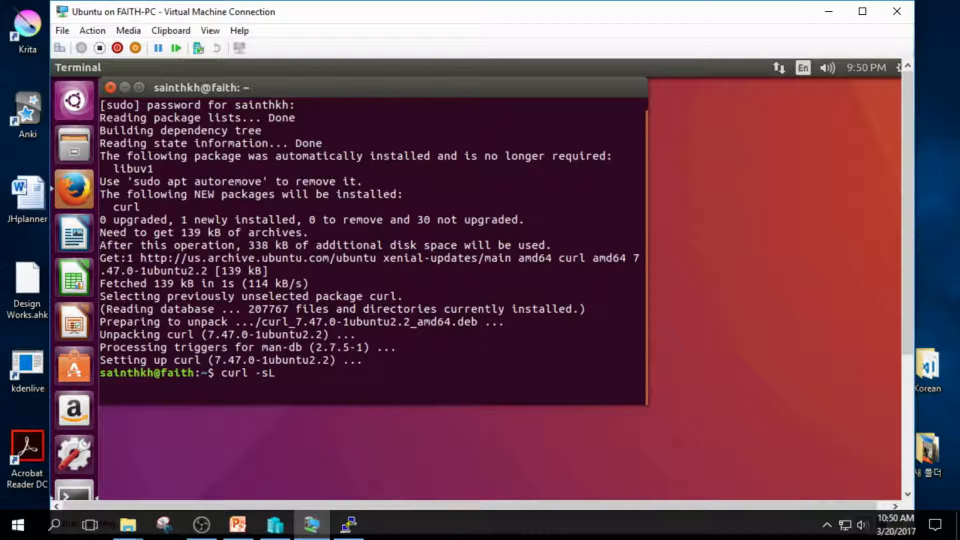
pyautogui.write('https')
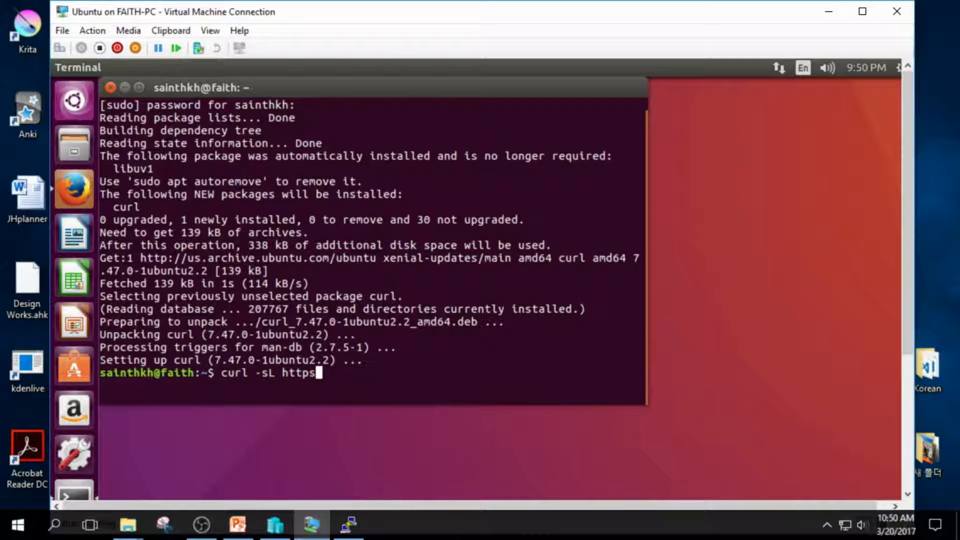
pyautogui.write('://')
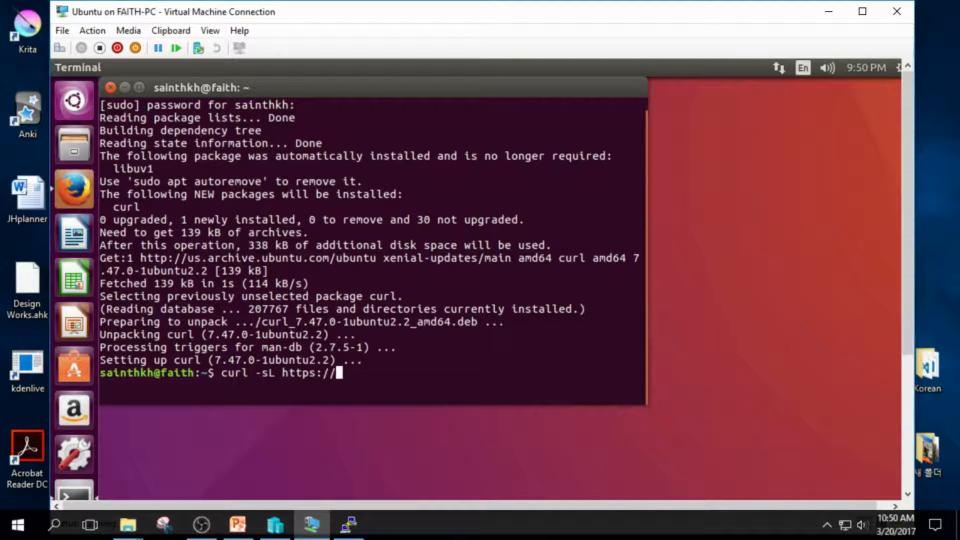
pyautogui.write('deb.node')
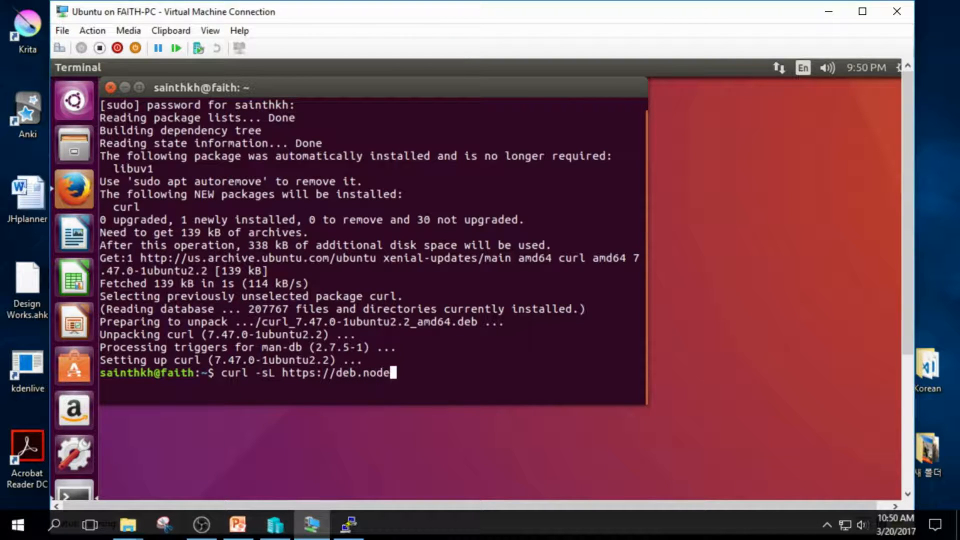
pyautogui.write('source.com')
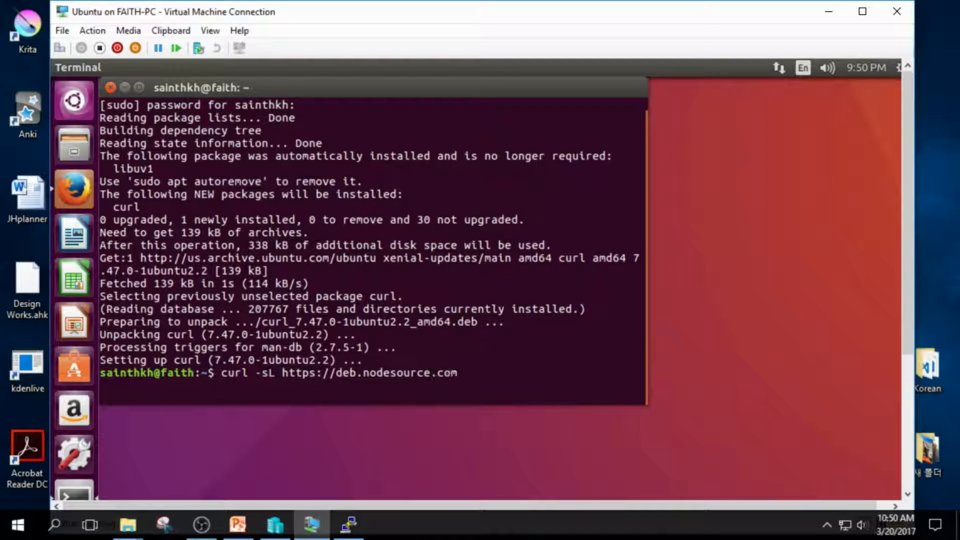
pyautogui.write('/')
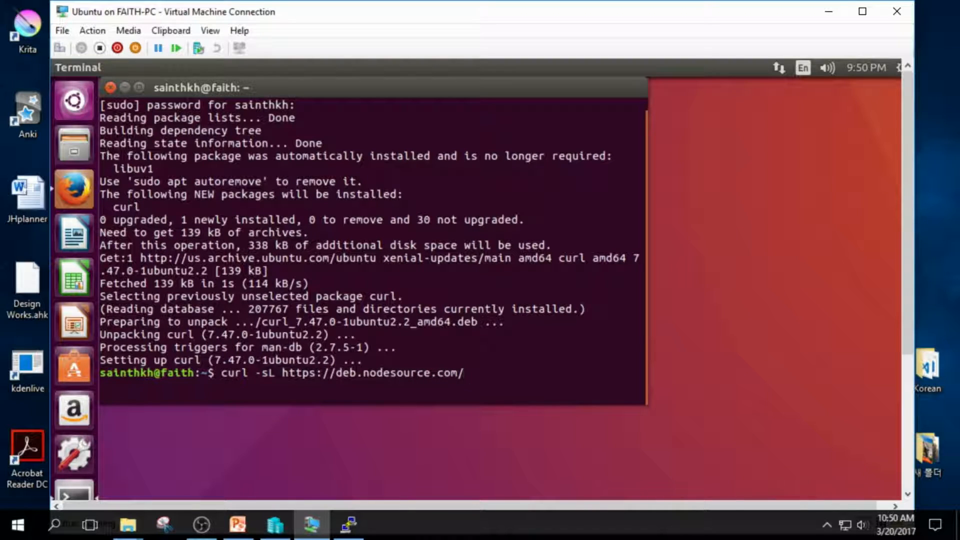
pyautogui.write('setup')
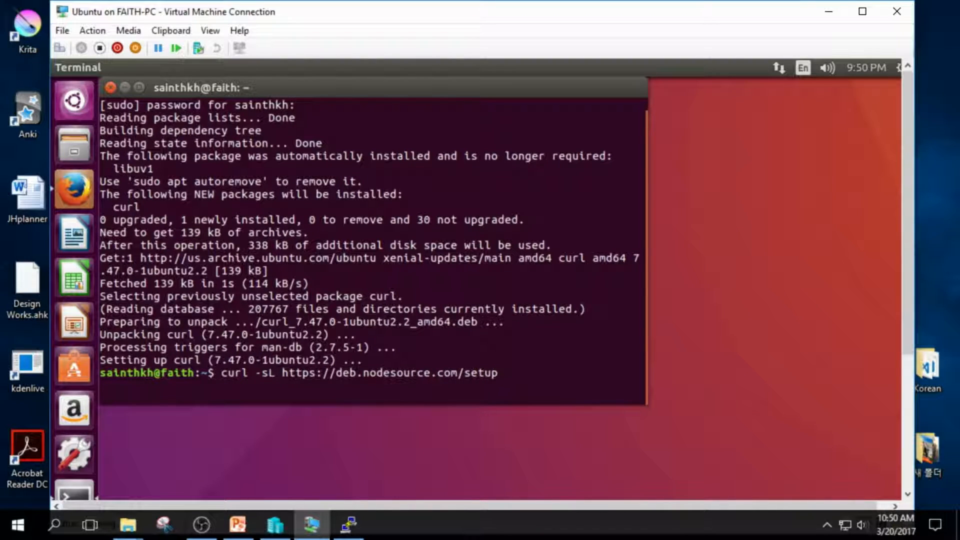
pyautogui.write('6.')
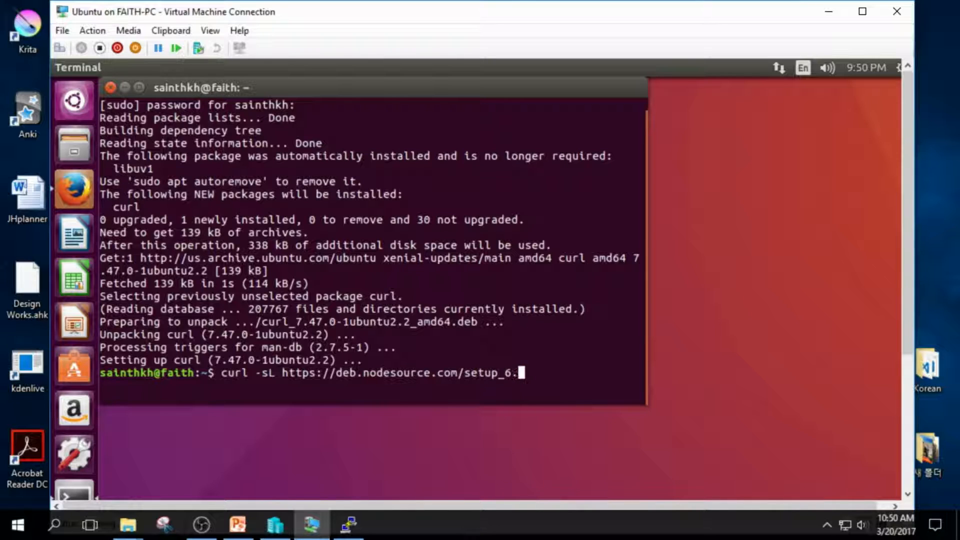
pyautogui.write('x |')
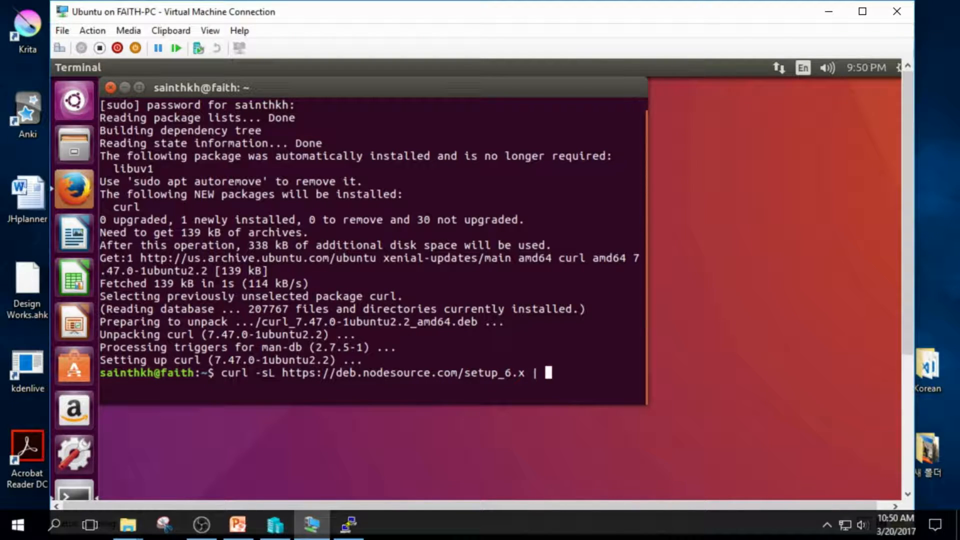
pyautogui.write('sudo -')
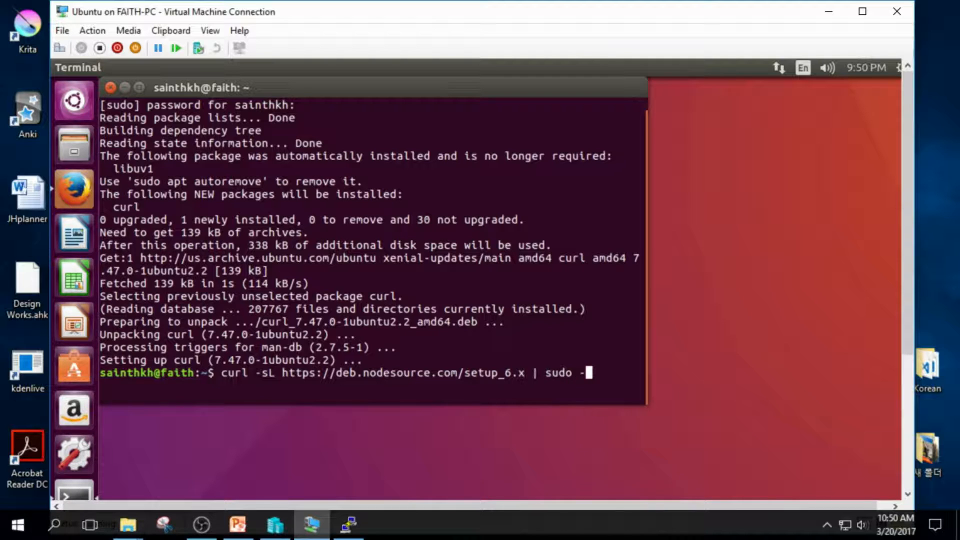
pyautogui.write('E')
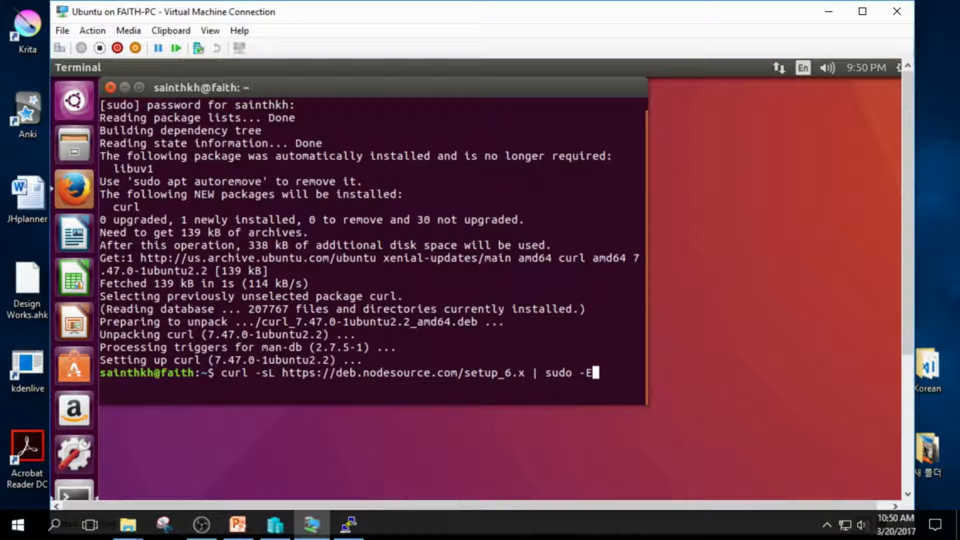
pyautogui.write('bash')
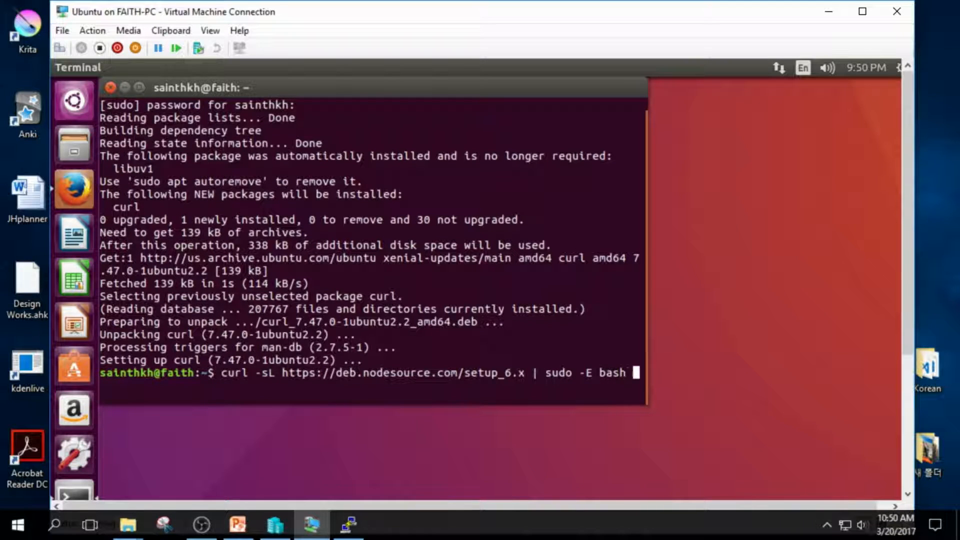
pyautogui.write('-')
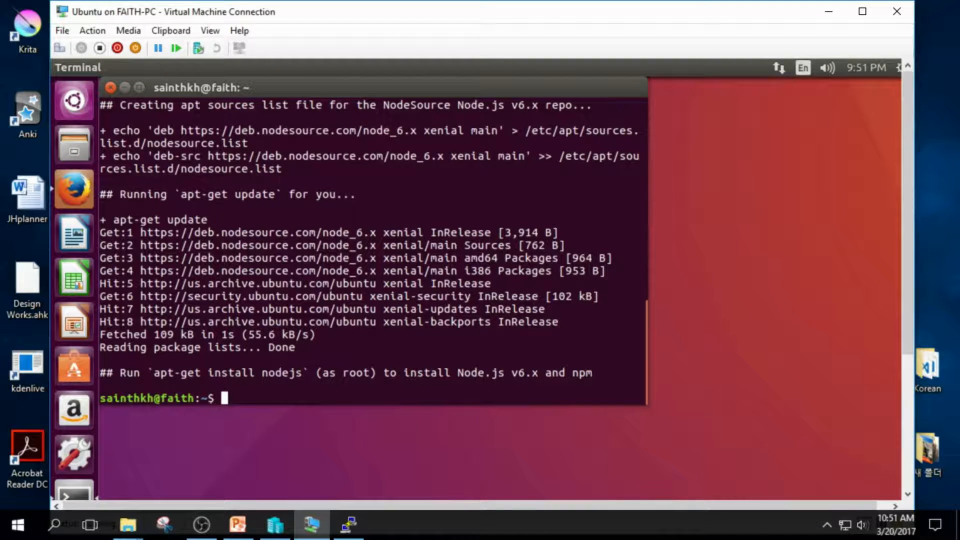
# Install nodejs and build-essential via apt-get, then confirm 'node -v' prints v6.10.0
pyautogui.write('sudo')
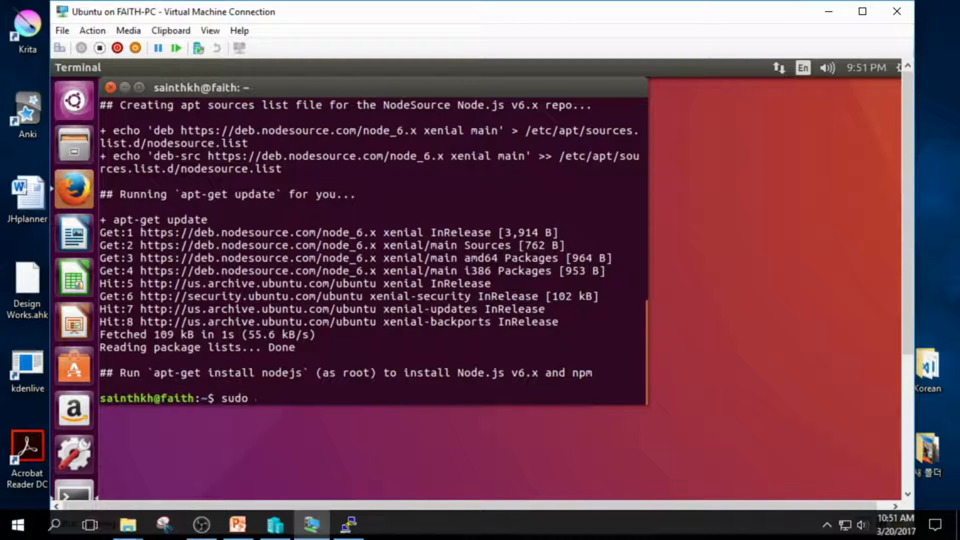
pyautogui.write('apt-get')
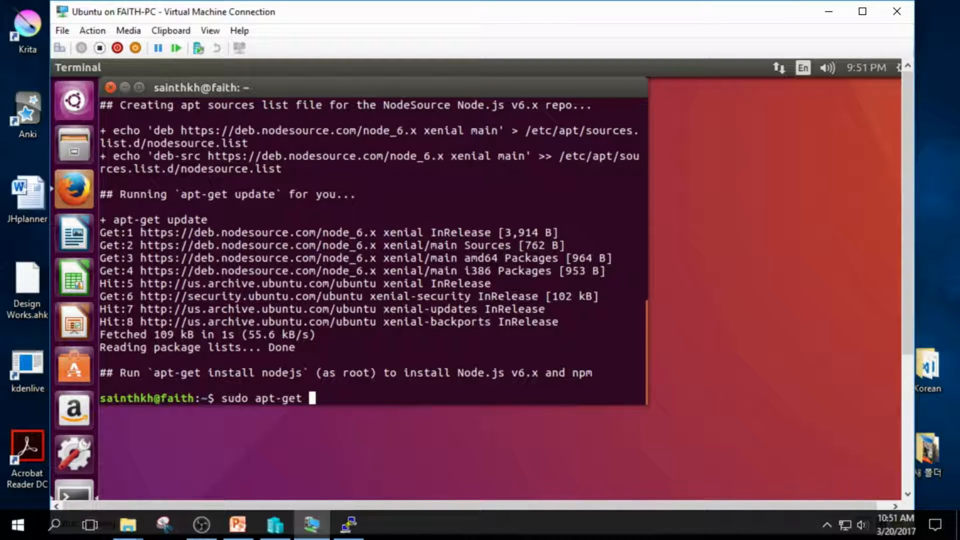
pyautogui.write('install node')
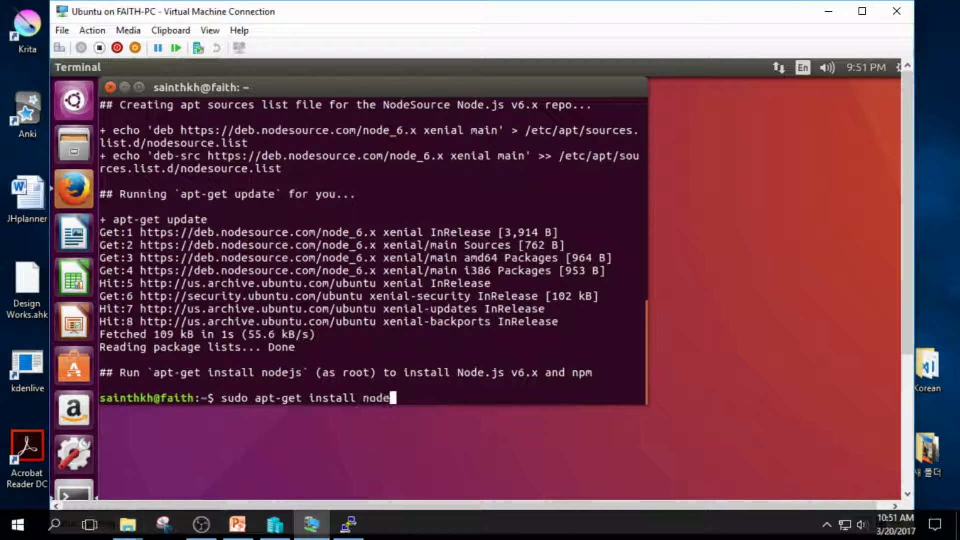
pyautogui.write('js build')
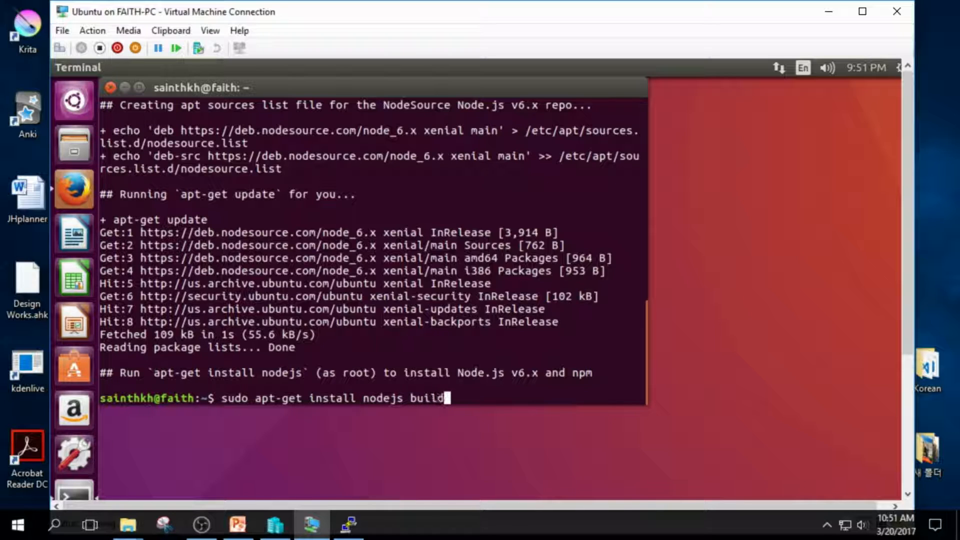
pyautogui.write('-essenta')
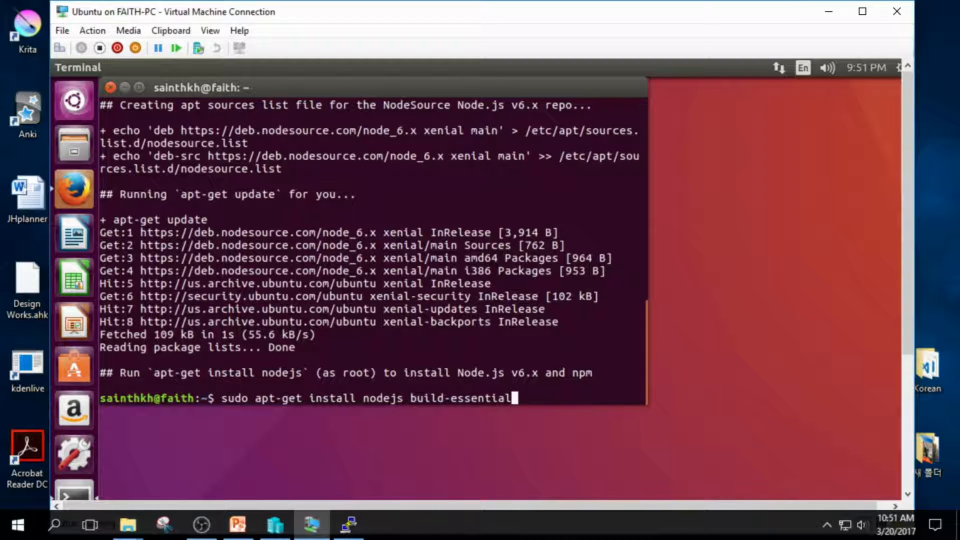
pyautogui.press('Return')
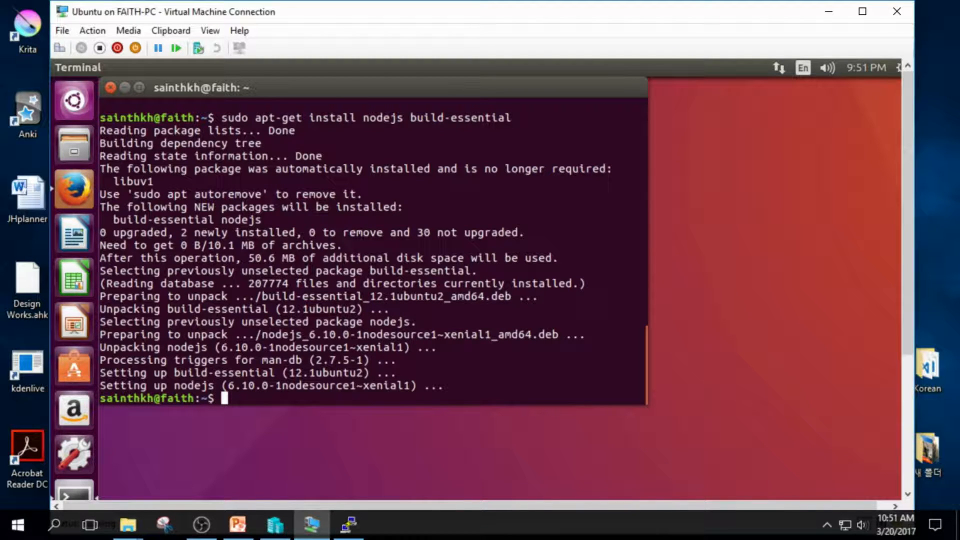
pyautogui.write('node -')
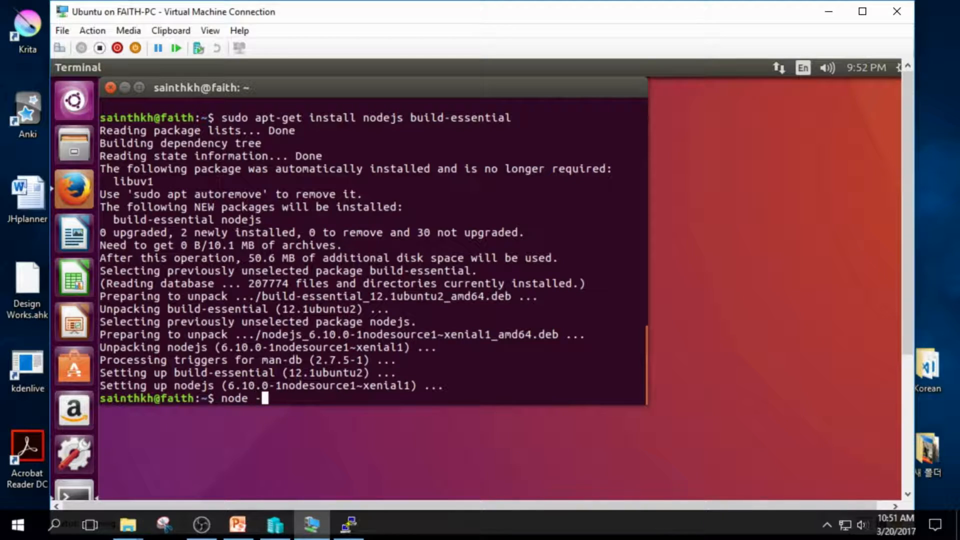
pyautogui.press('Return')
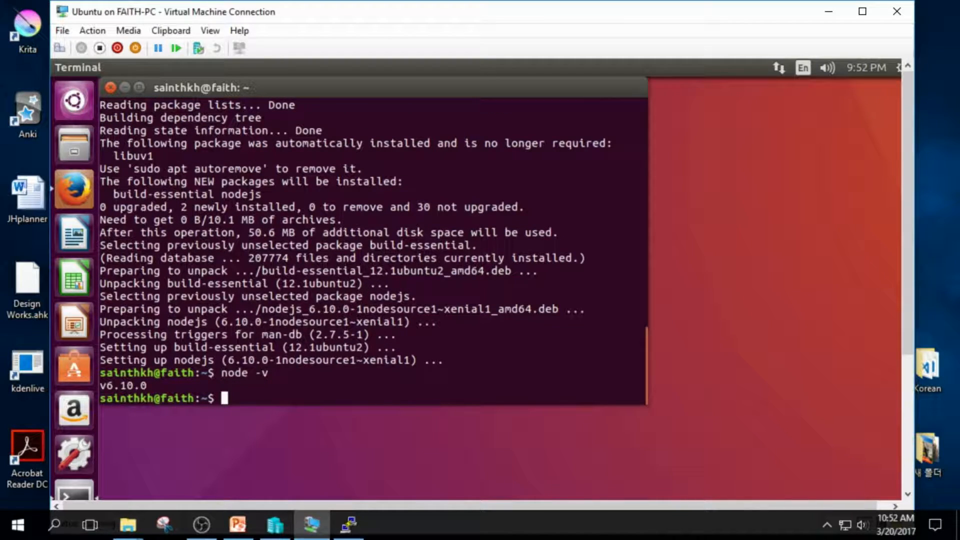